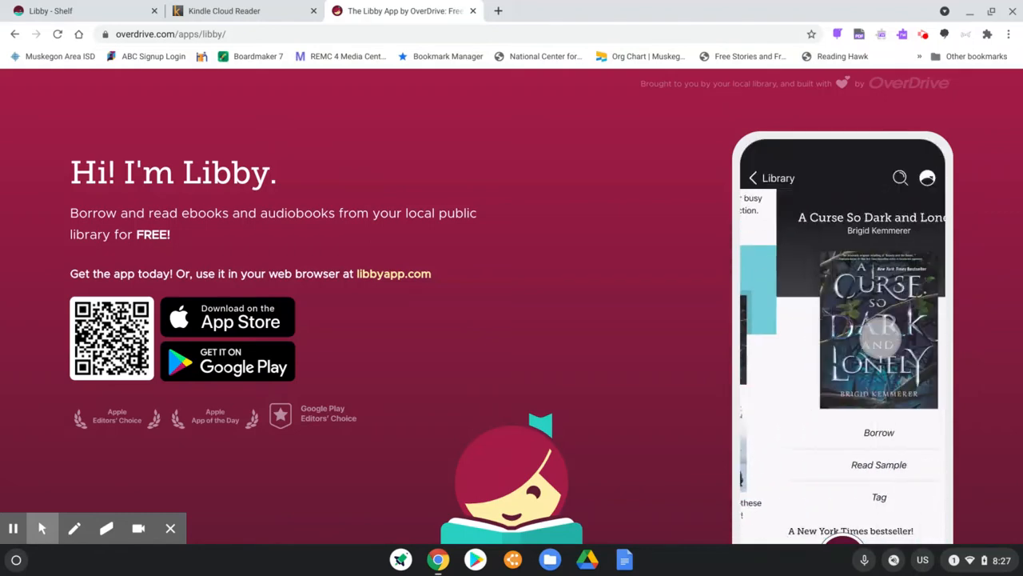
# - Follow the libbyapp.com link and show the Loans shelf with its three borrowed titles
pyautogui.click(879, 432)
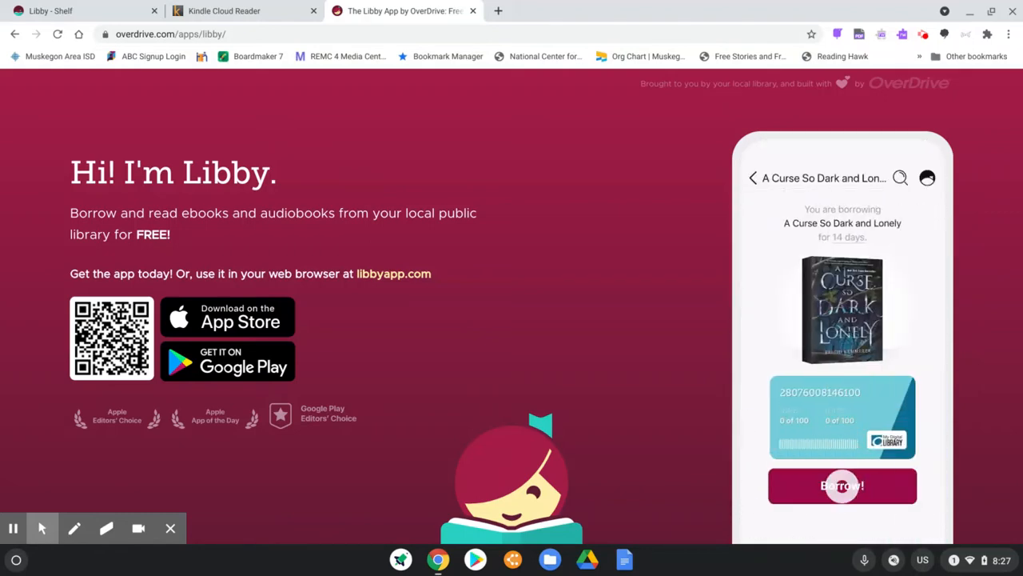
pyautogui.click(841, 486)
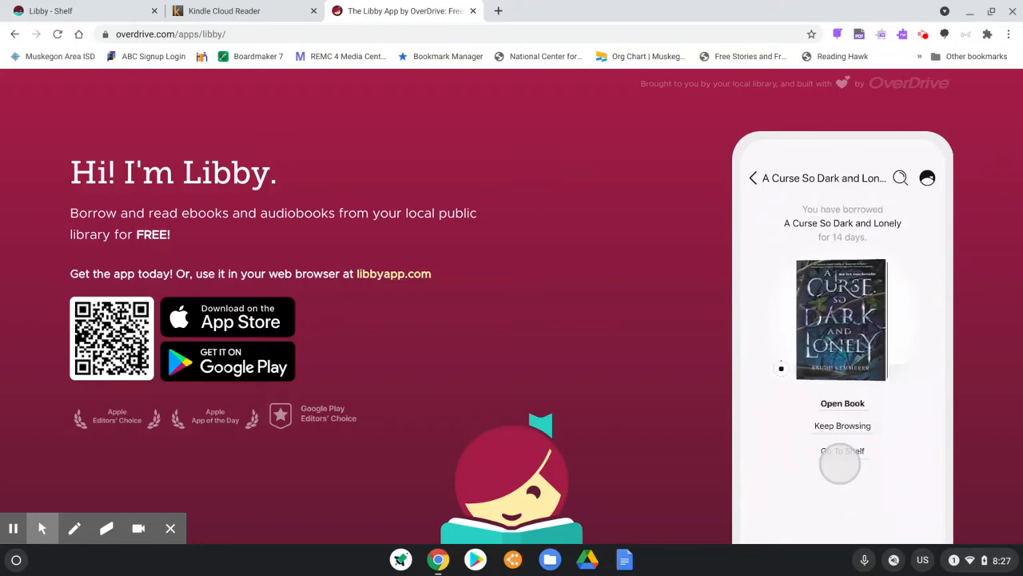
pyautogui.click(843, 403)
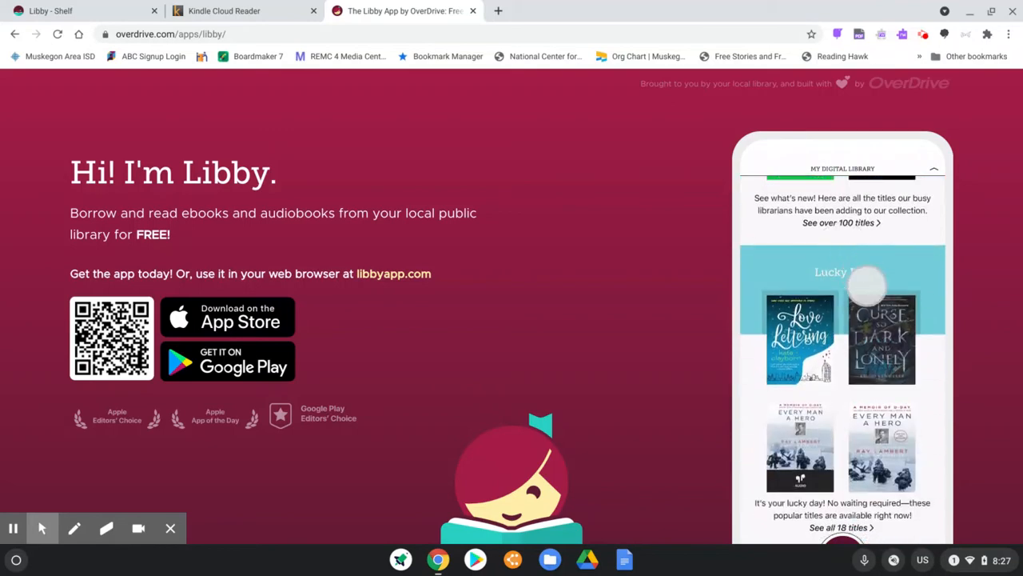
pyautogui.click(883, 336)
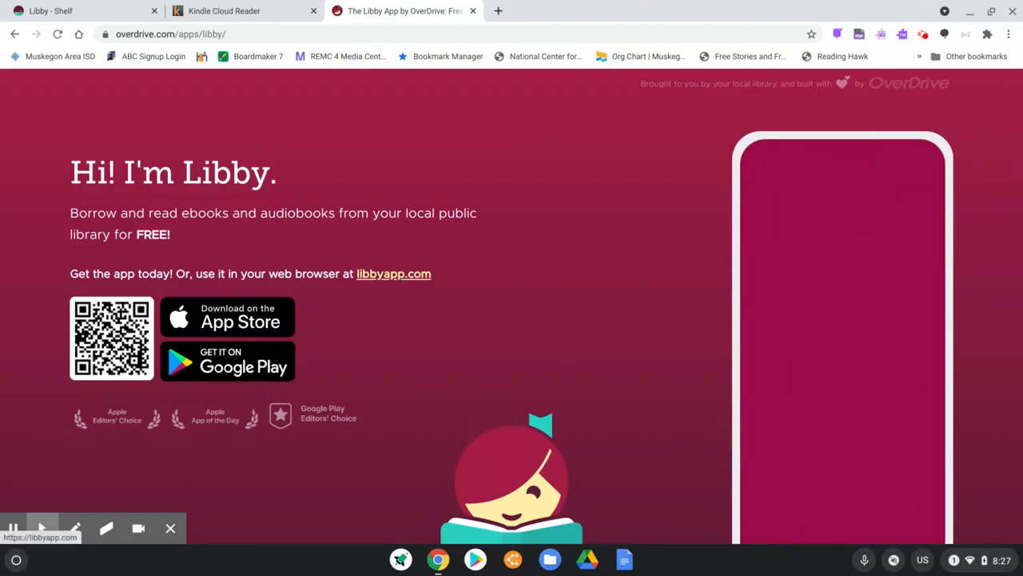
pyautogui.click(80, 9)
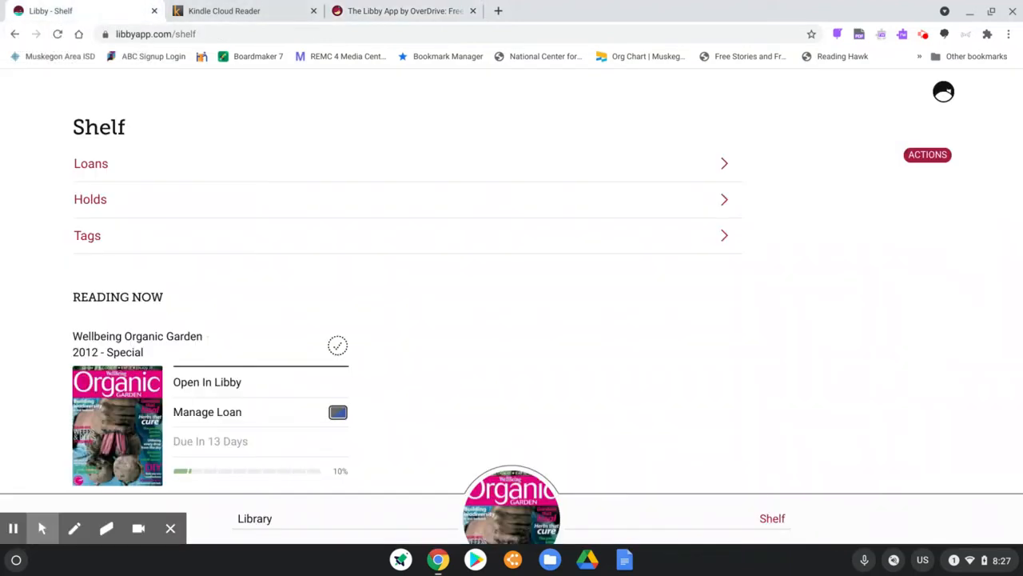
pyautogui.moveTo(755, 185)
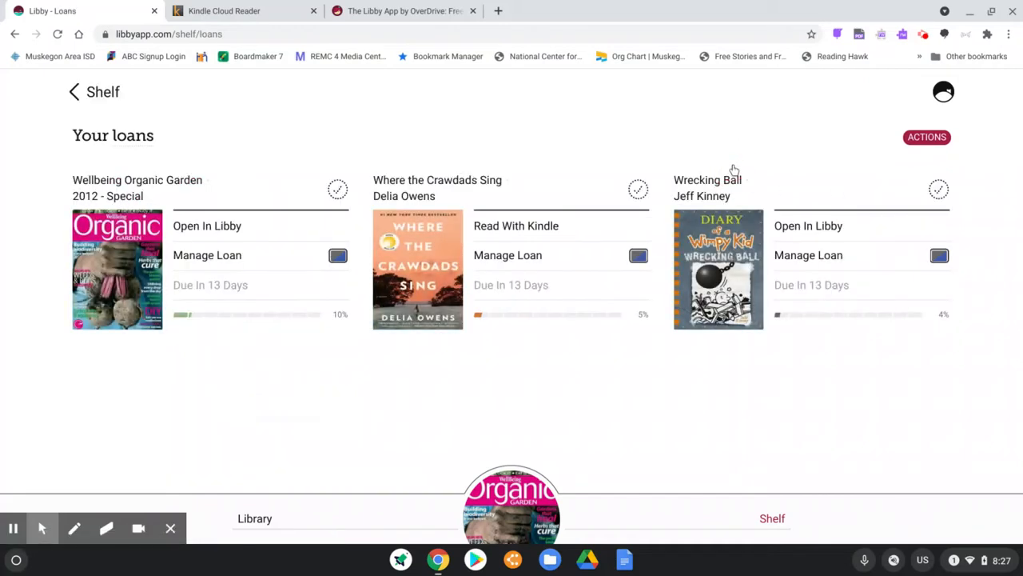
pyautogui.moveTo(733, 170)
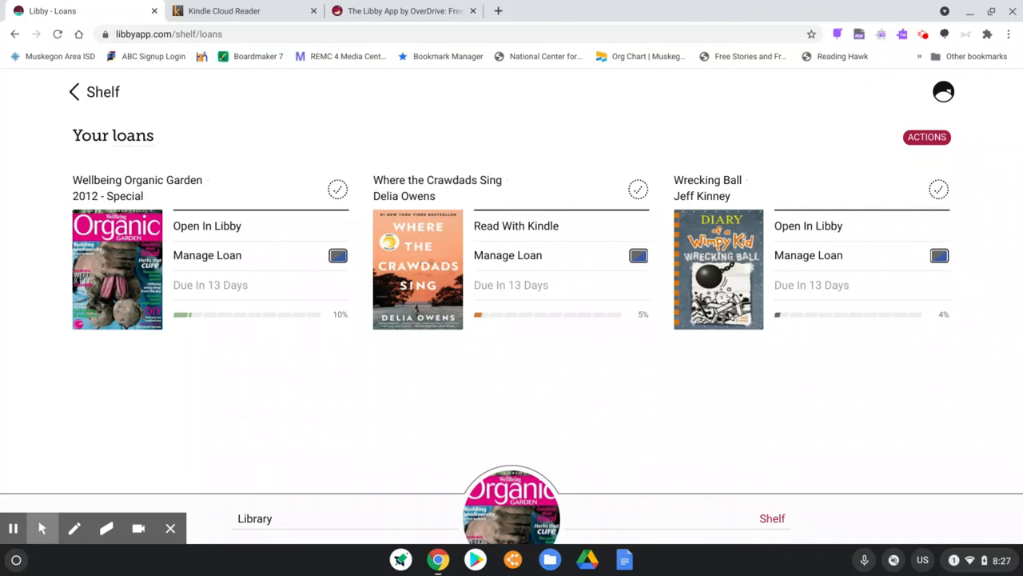
pyautogui.moveTo(134, 246)
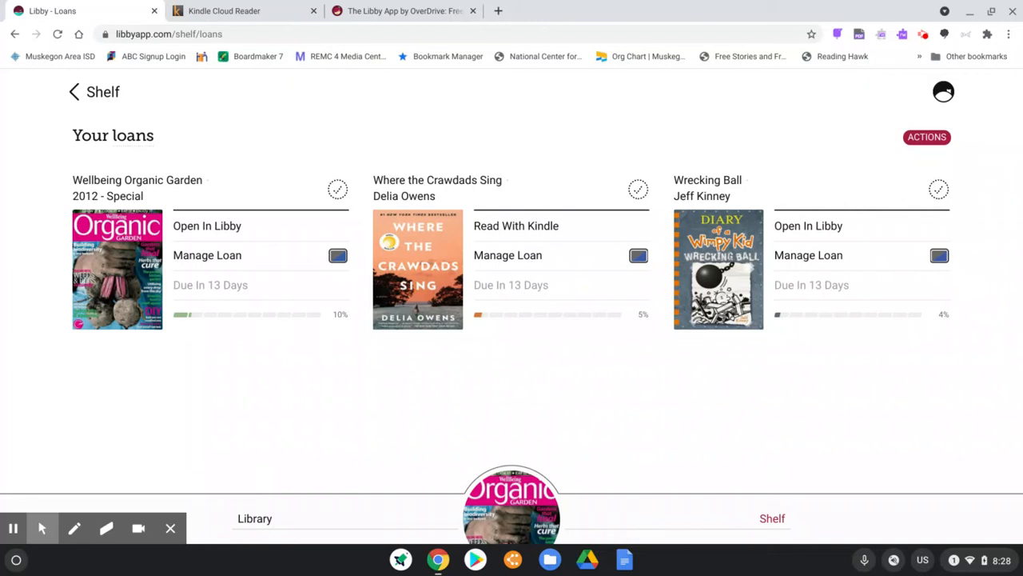
pyautogui.moveTo(521, 275)
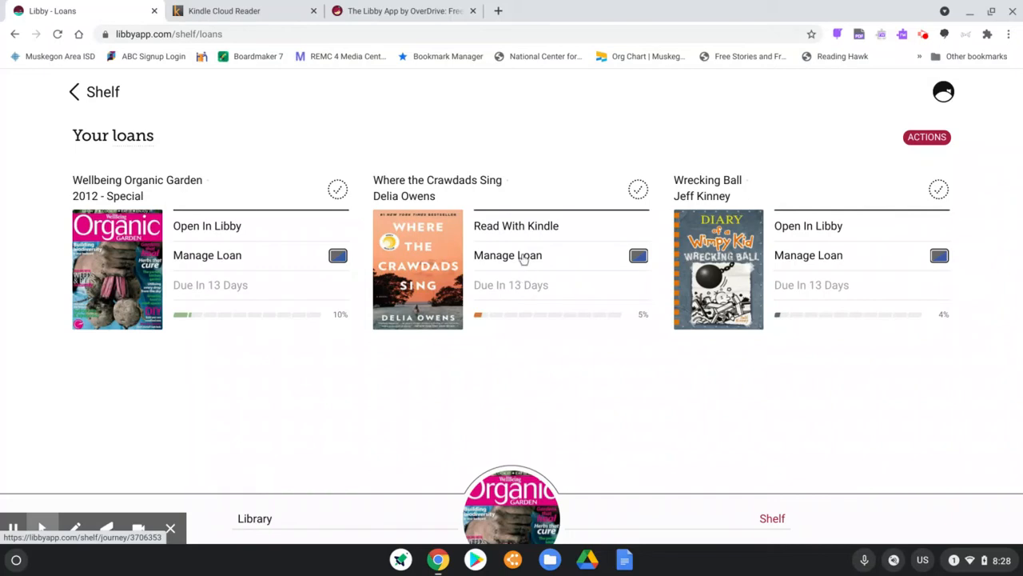
pyautogui.moveTo(527, 232)
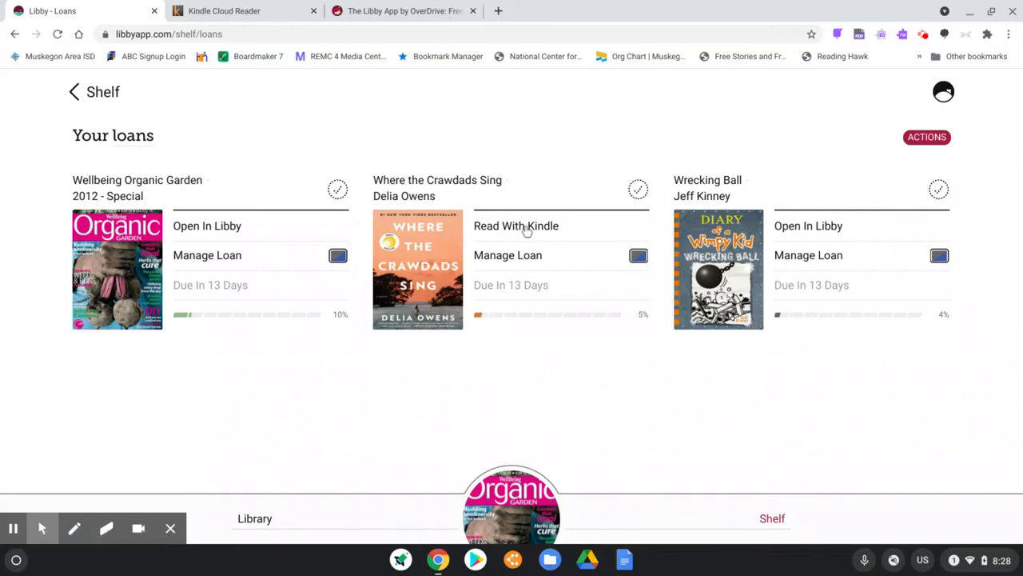
# - Start reading the claimed copy of Where the Crawdads Sing in the Kindle Cloud Reader
pyautogui.click(515, 226)
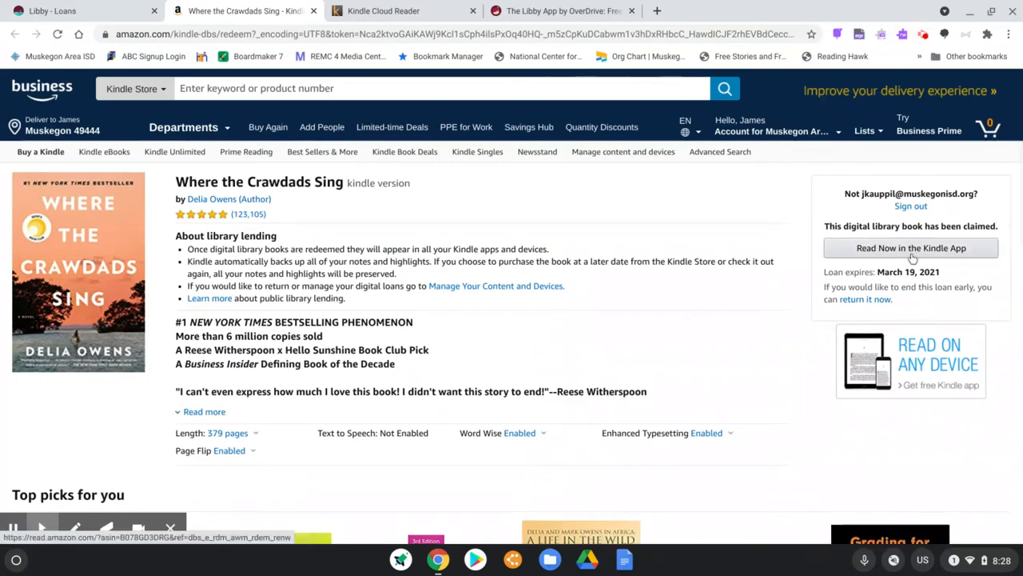
pyautogui.click(912, 248)
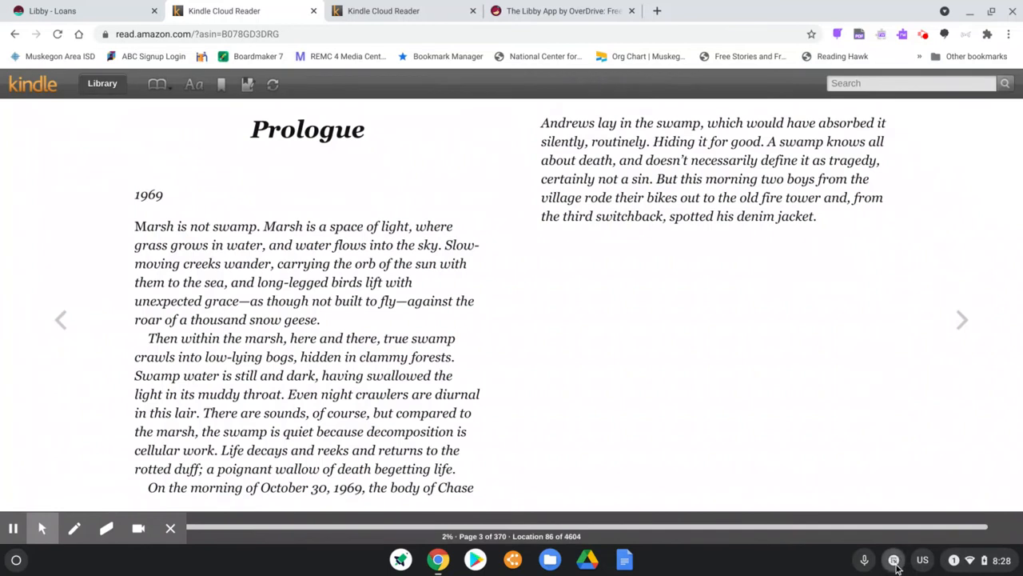
pyautogui.moveTo(198, 208)
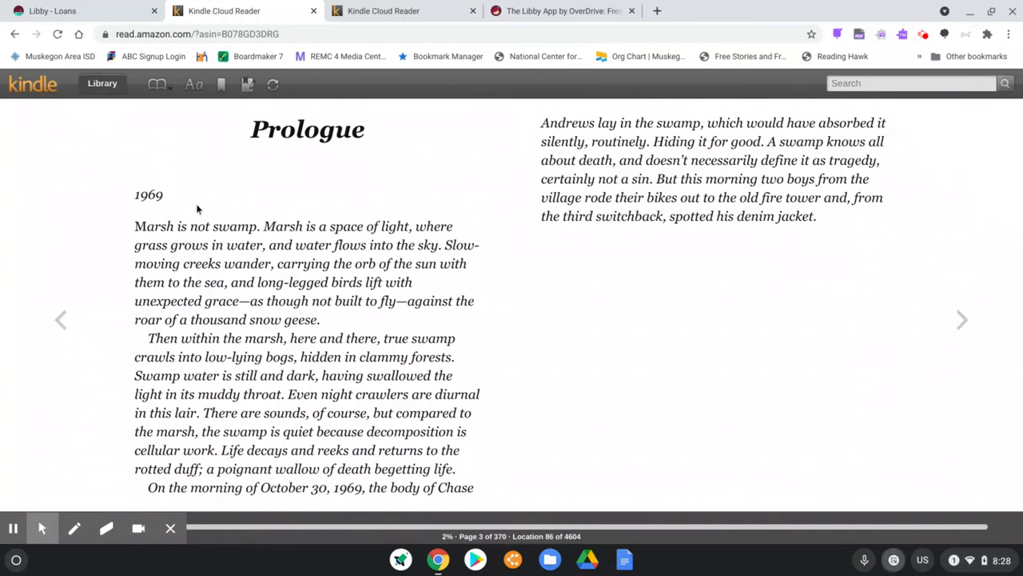
pyautogui.moveTo(134, 226); pyautogui.dragTo(412, 282)
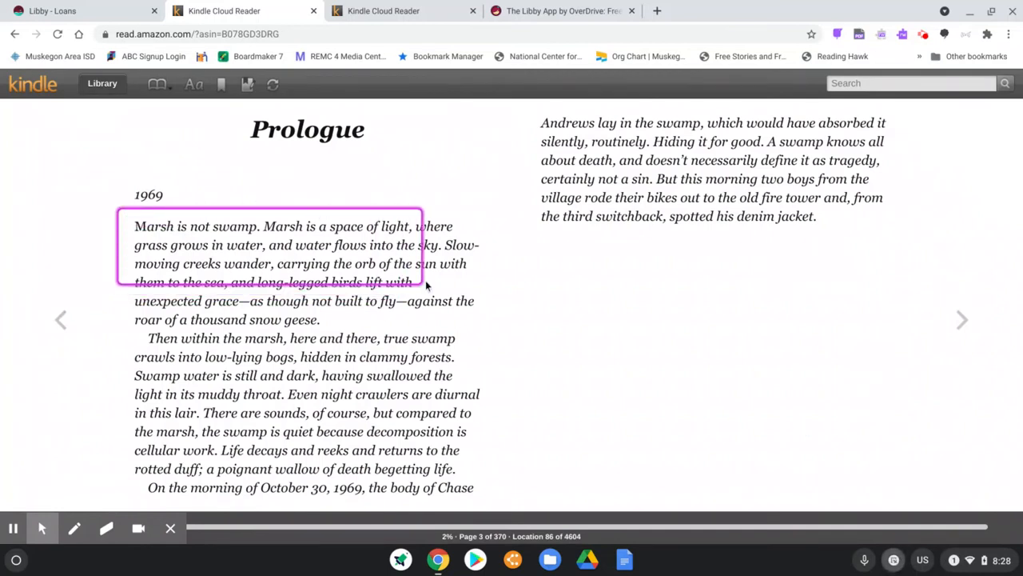
pyautogui.moveTo(429, 287); pyautogui.dragTo(489, 329)
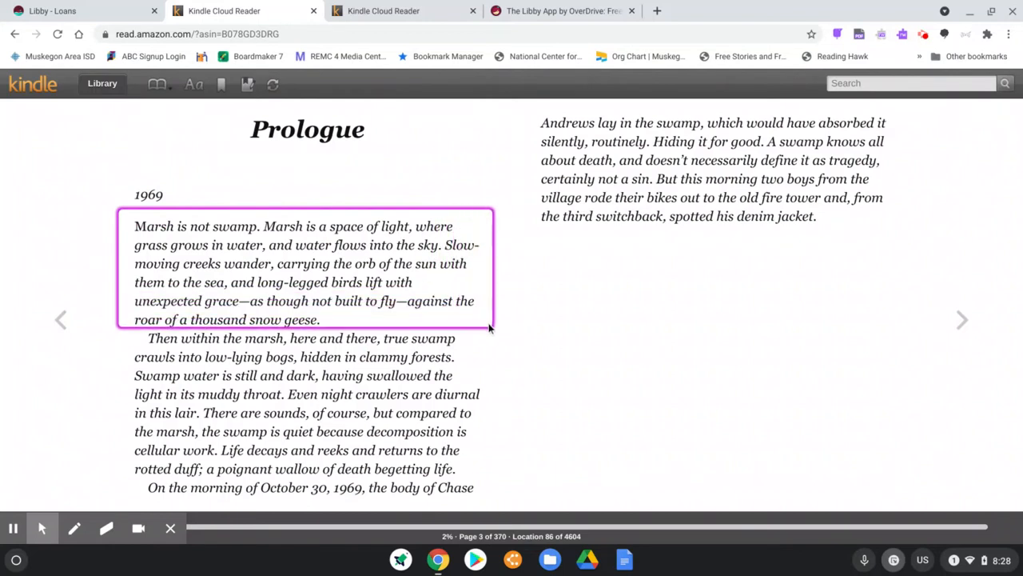
pyautogui.doubleClick(198, 227)
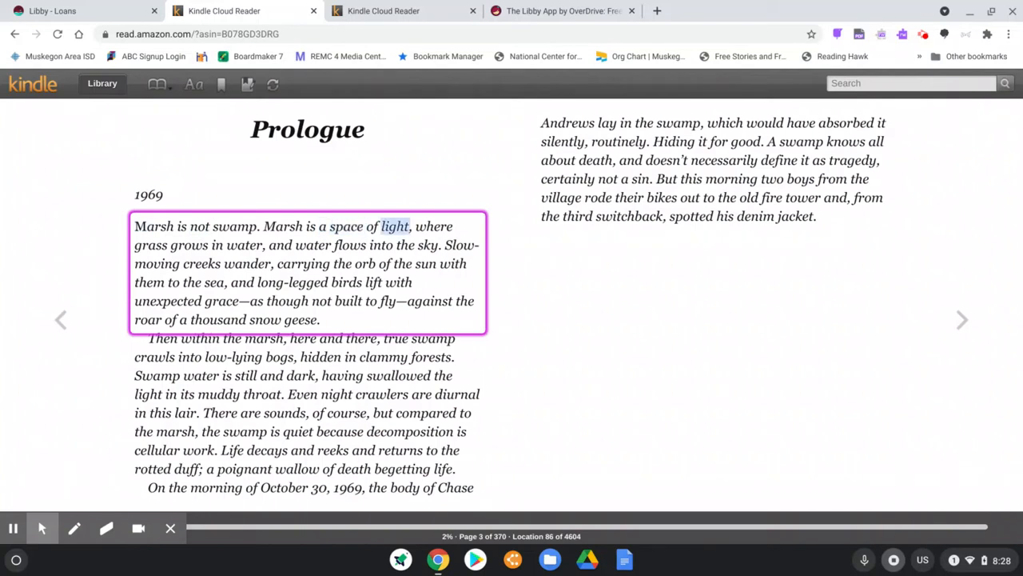
pyautogui.doubleClick(313, 244)
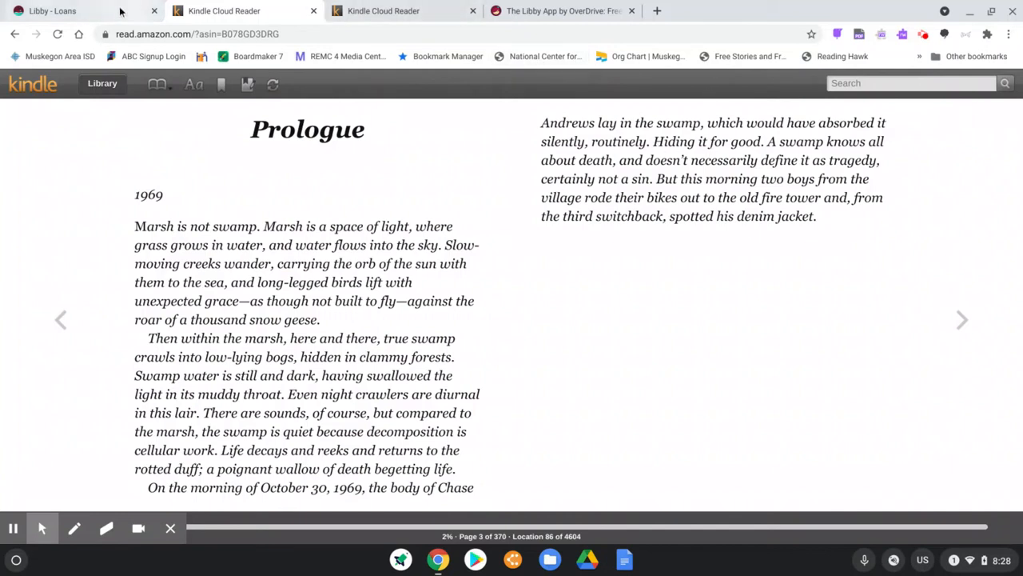
# - Return to the Libby loans shelf and launch Wrecking Ball in the Libby reader
pyautogui.click(80, 9)
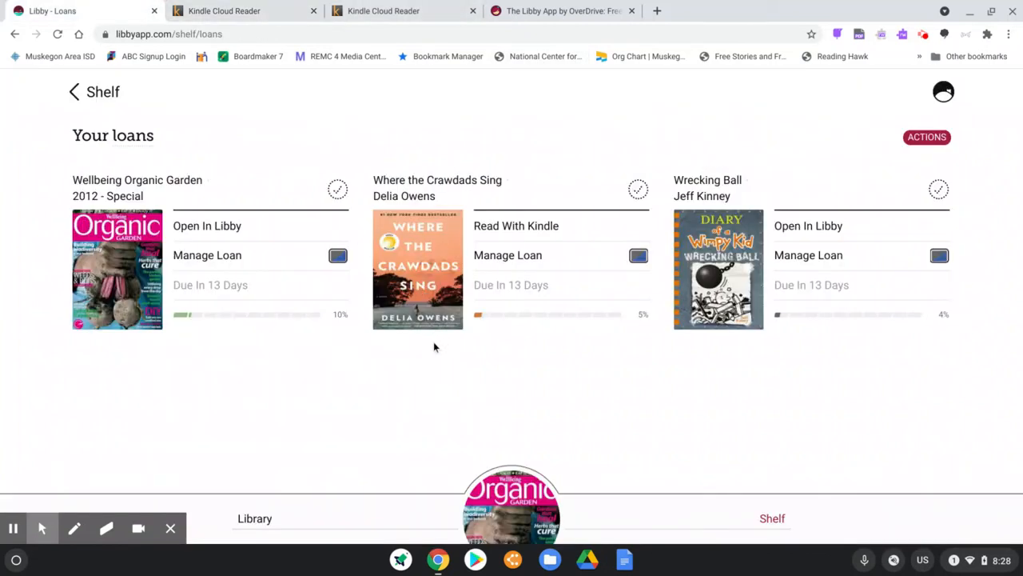
pyautogui.moveTo(805, 343)
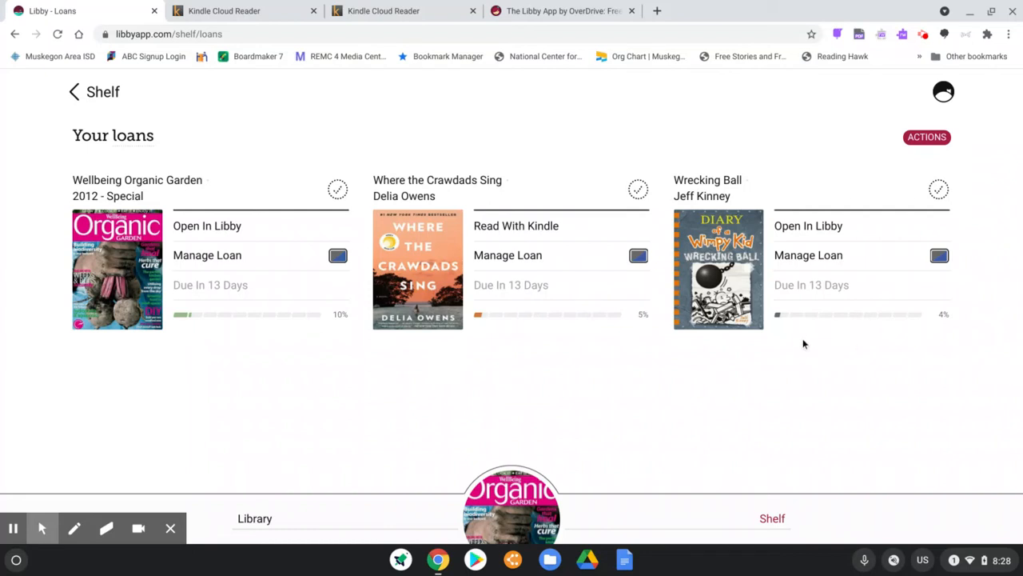
pyautogui.moveTo(819, 230)
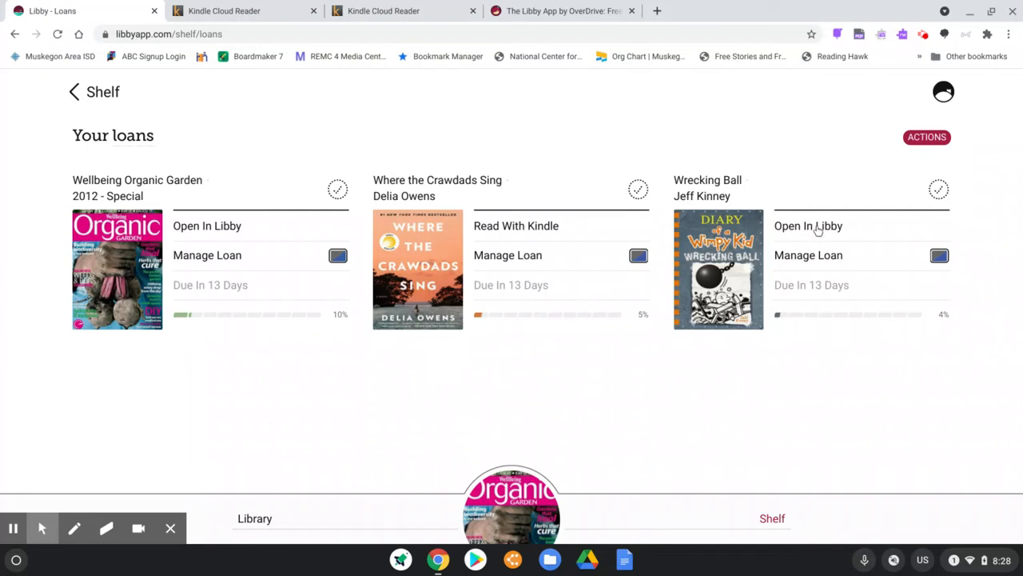
pyautogui.click(809, 225)
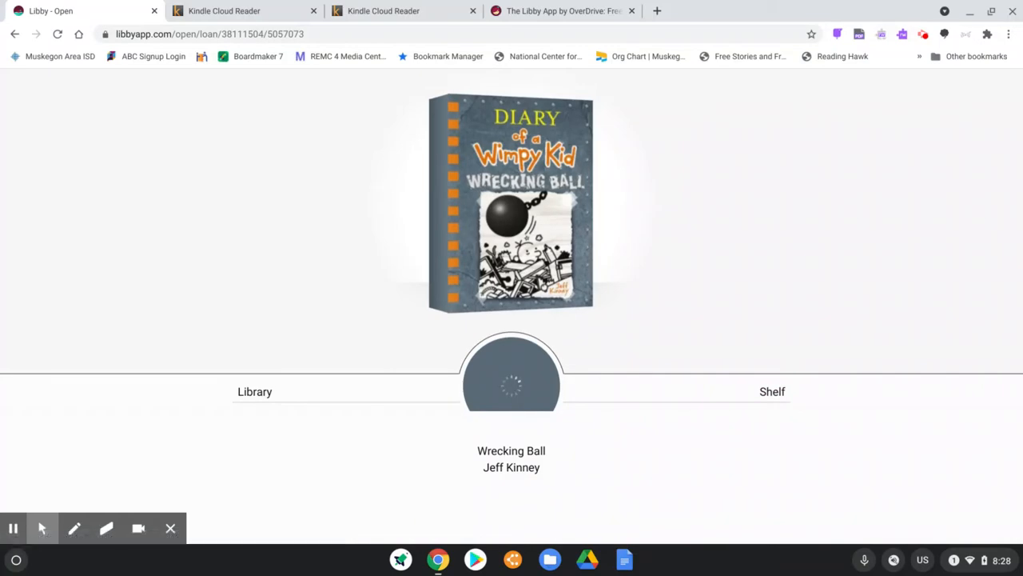
# - Let Wrecking Ball finish loading and page forward to the page 2 closet-cleaning scene
pyautogui.click(512, 202)
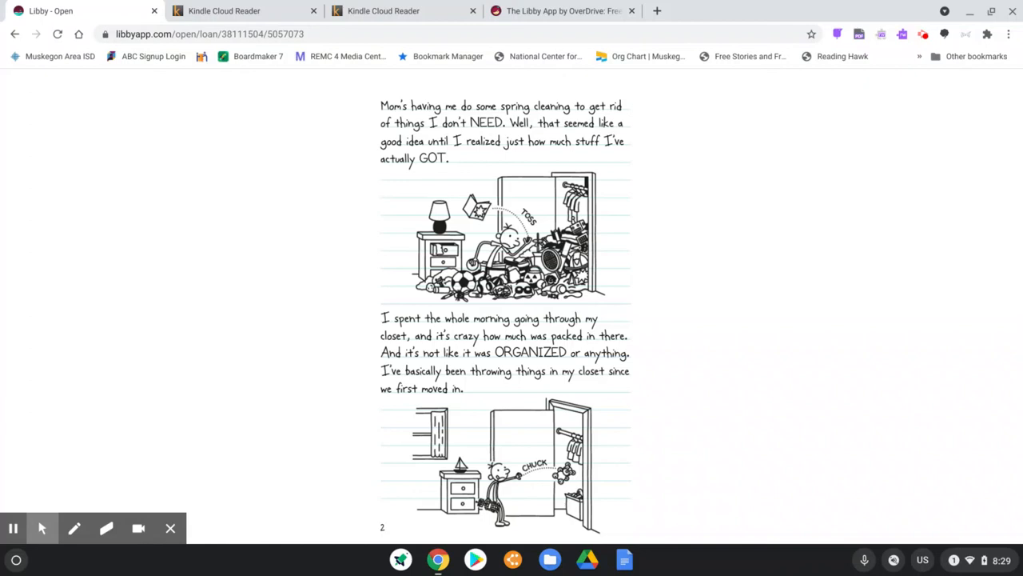
pyautogui.moveTo(927, 38)
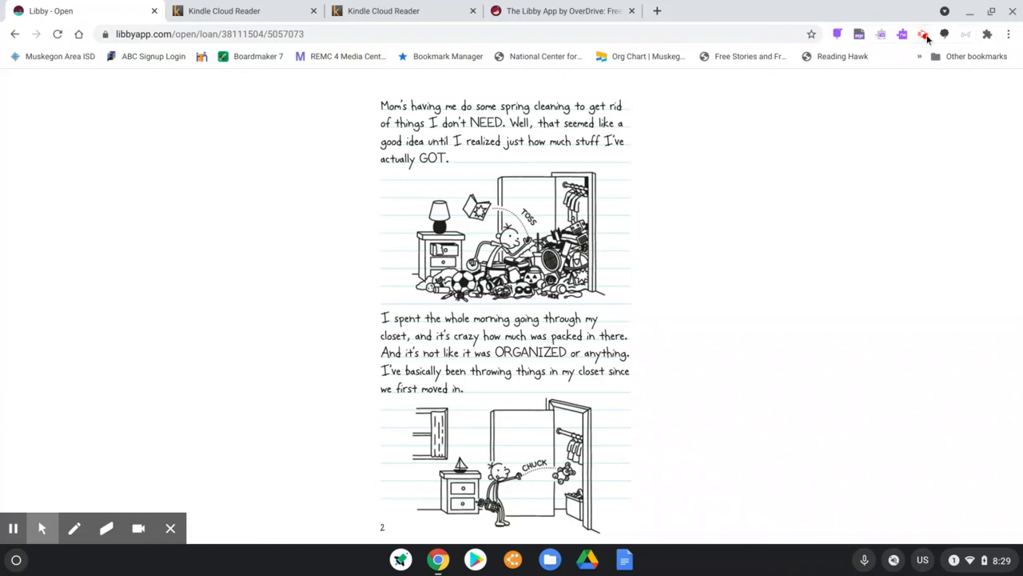
pyautogui.click(924, 33)
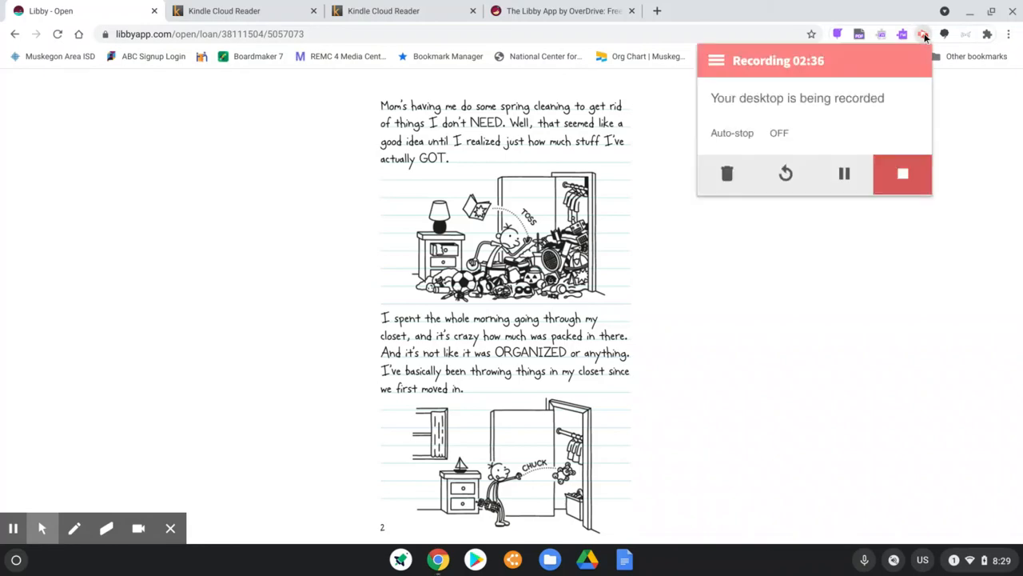